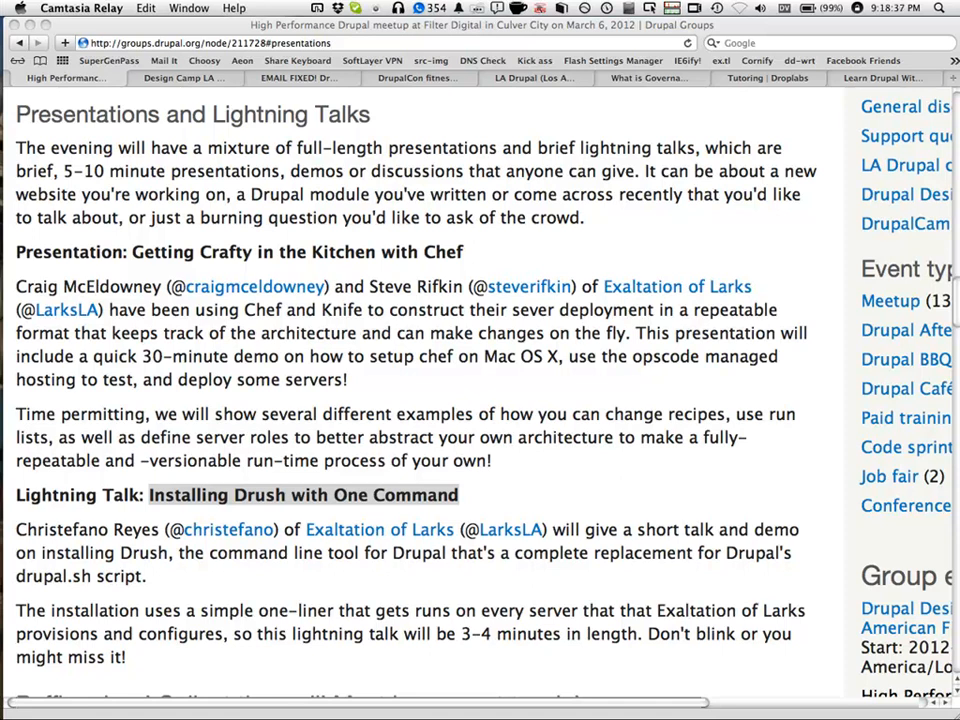
{"action": "mouse_move", "coordinate": [232, 474]}
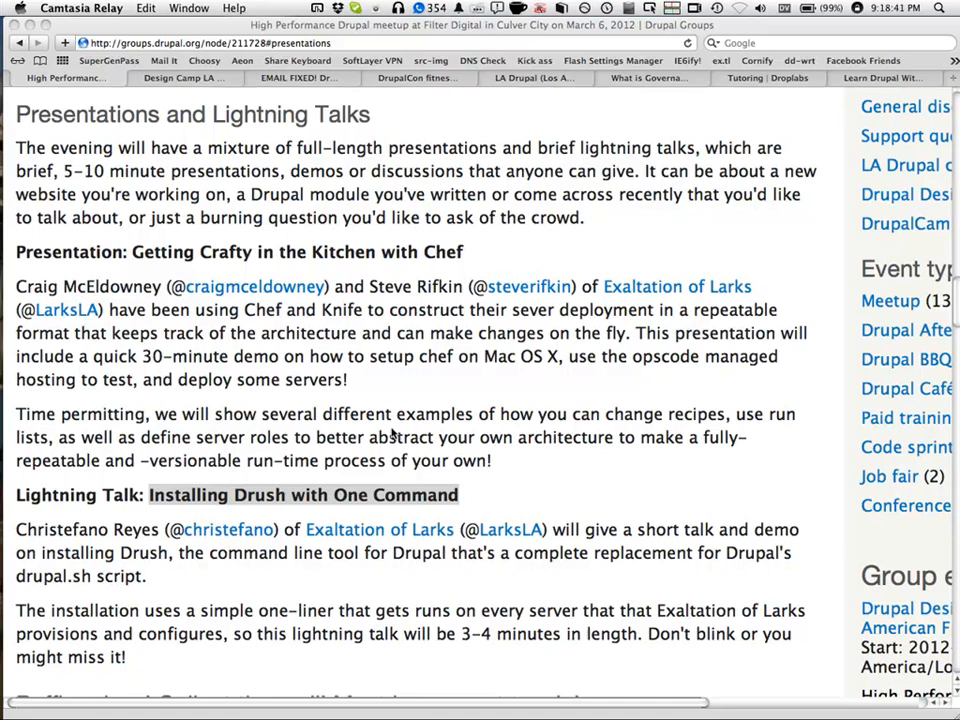
{"action": "mouse_move", "coordinate": [572, 384]}
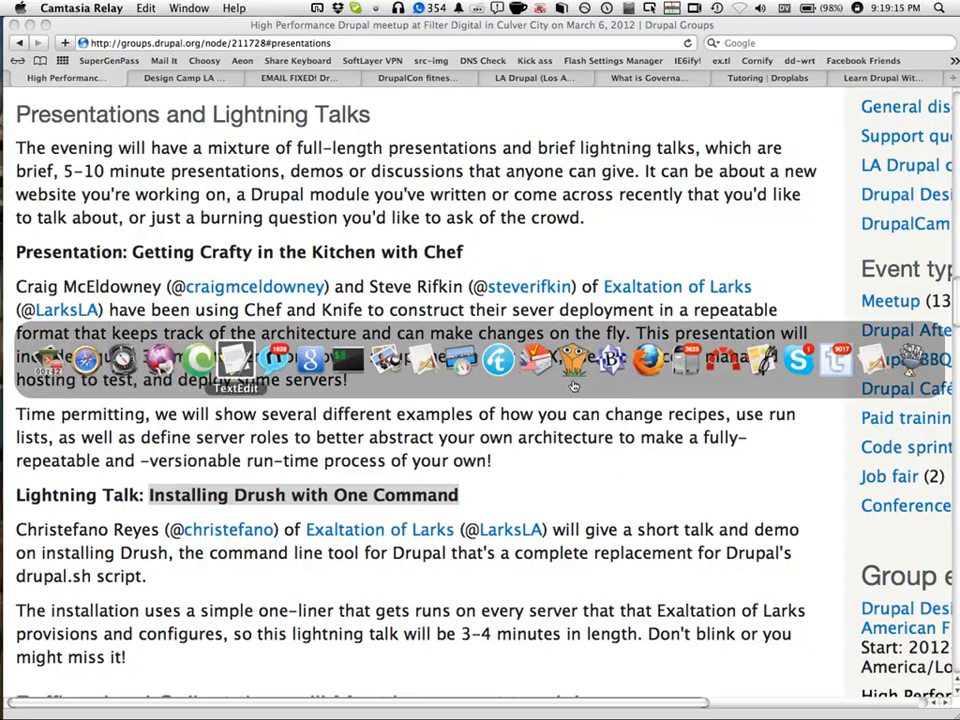
- Bring the note with the four pear/drush install commands forward and select the channel-discover line
{"action": "left_click", "coordinate": [236, 360]}
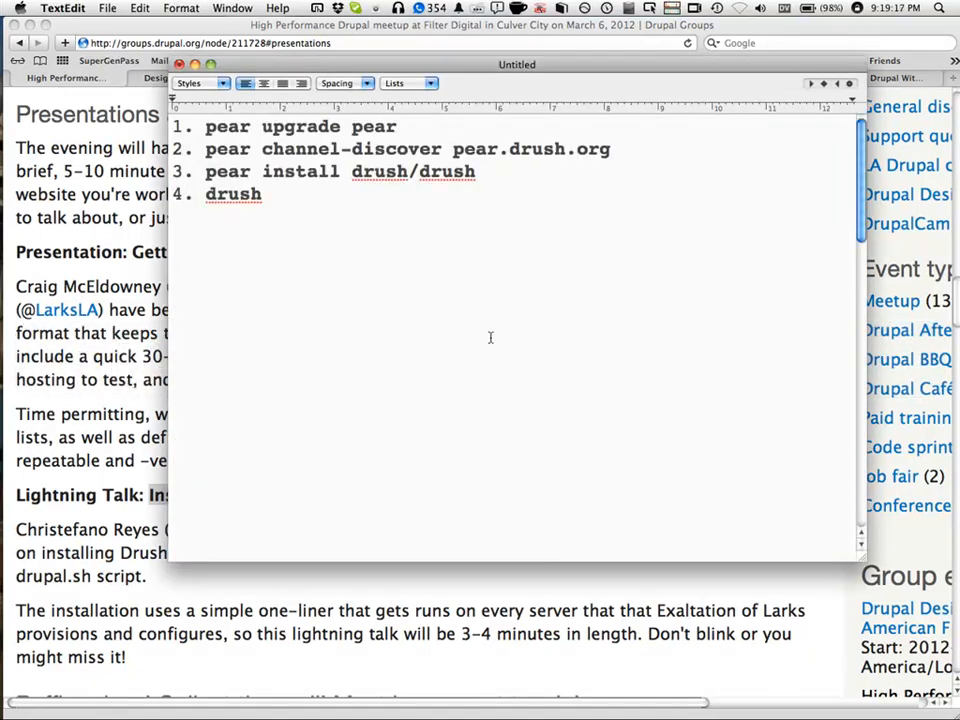
{"action": "triple_click", "coordinate": [300, 126]}
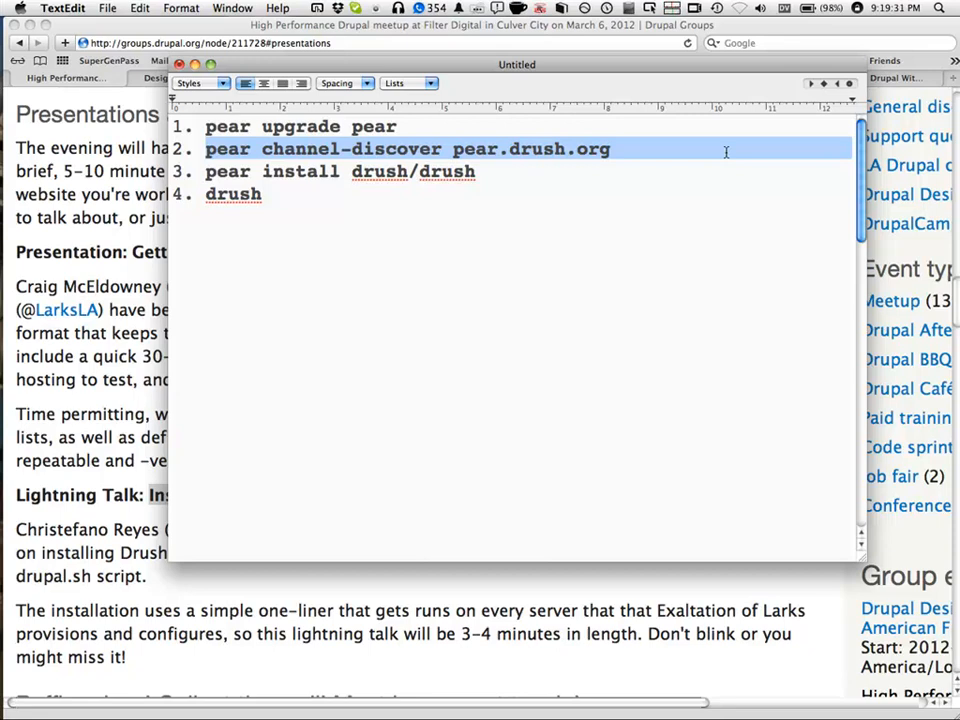
{"action": "mouse_move", "coordinate": [540, 180]}
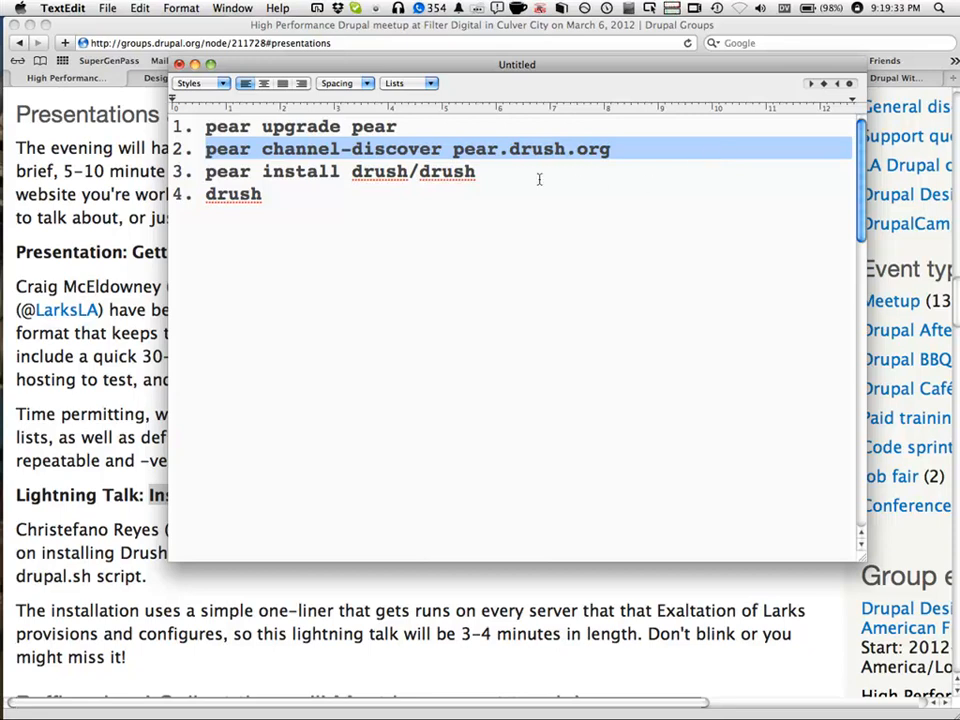
{"action": "mouse_move", "coordinate": [288, 302]}
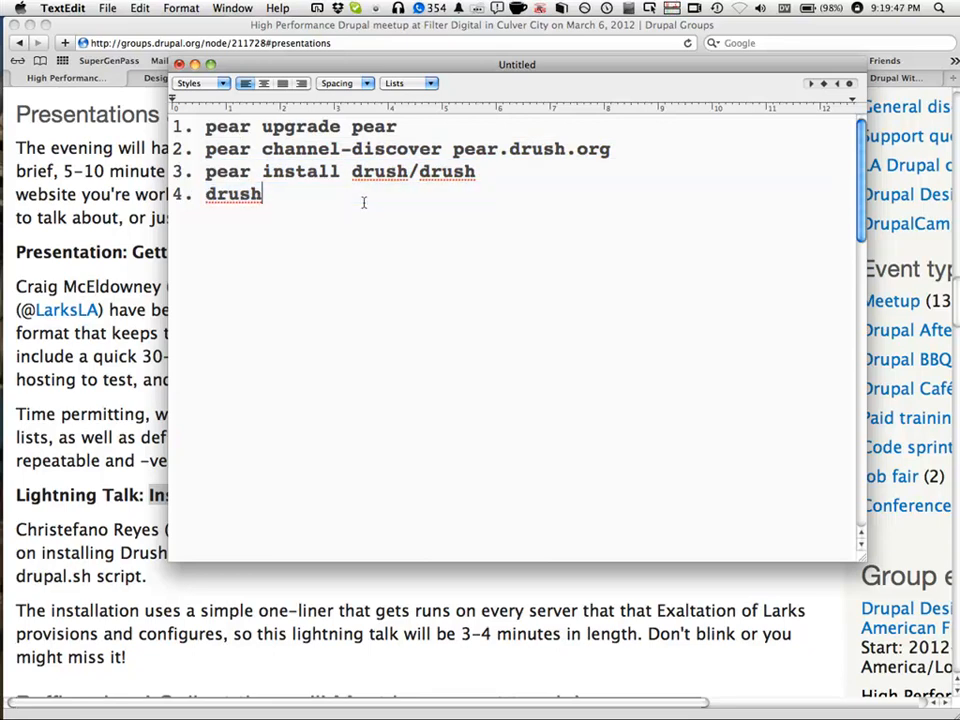
- Write the one-liner: pear upgrade pear && pear channel-discover pear.drush.org && pear install drush && drush
{"action": "type", "text": "pear i"}
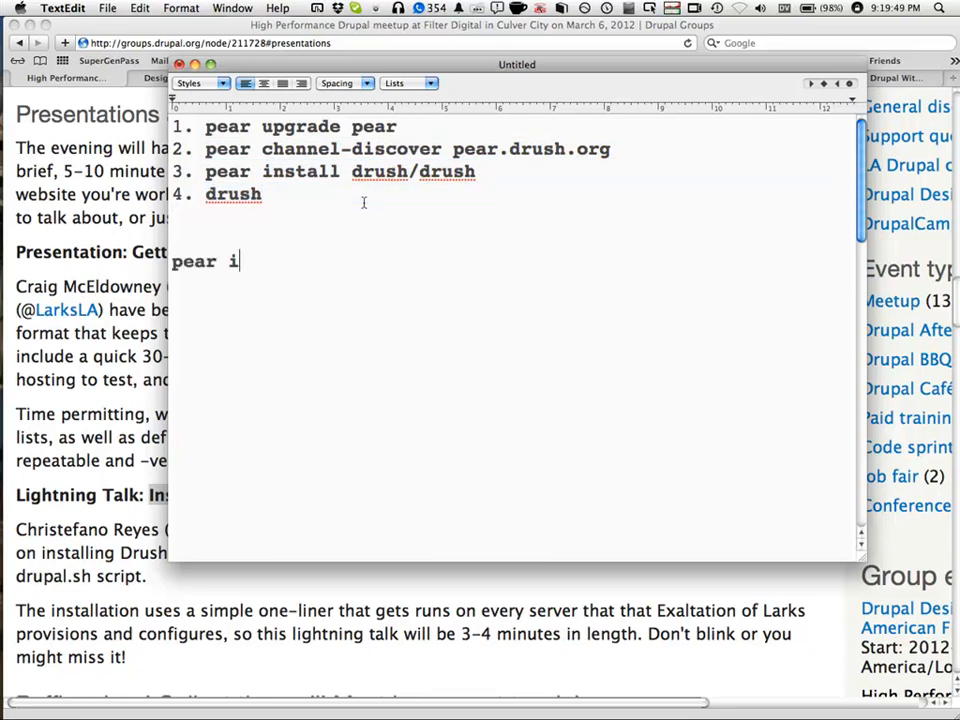
{"action": "type", "text": "pgrade pear"}
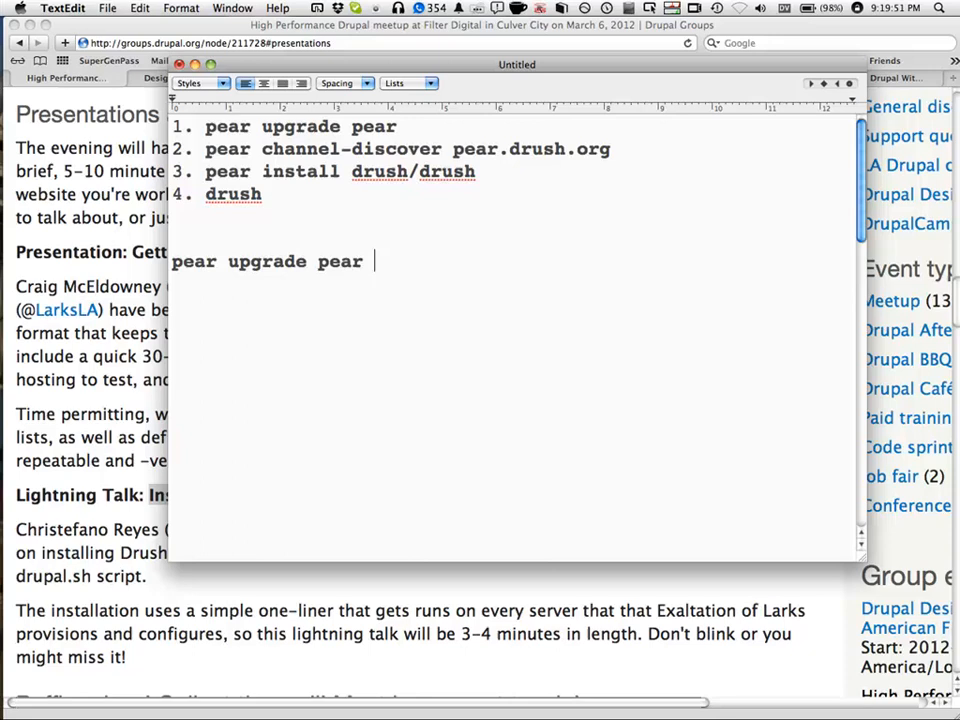
{"action": "type", "text": "&& pear c"}
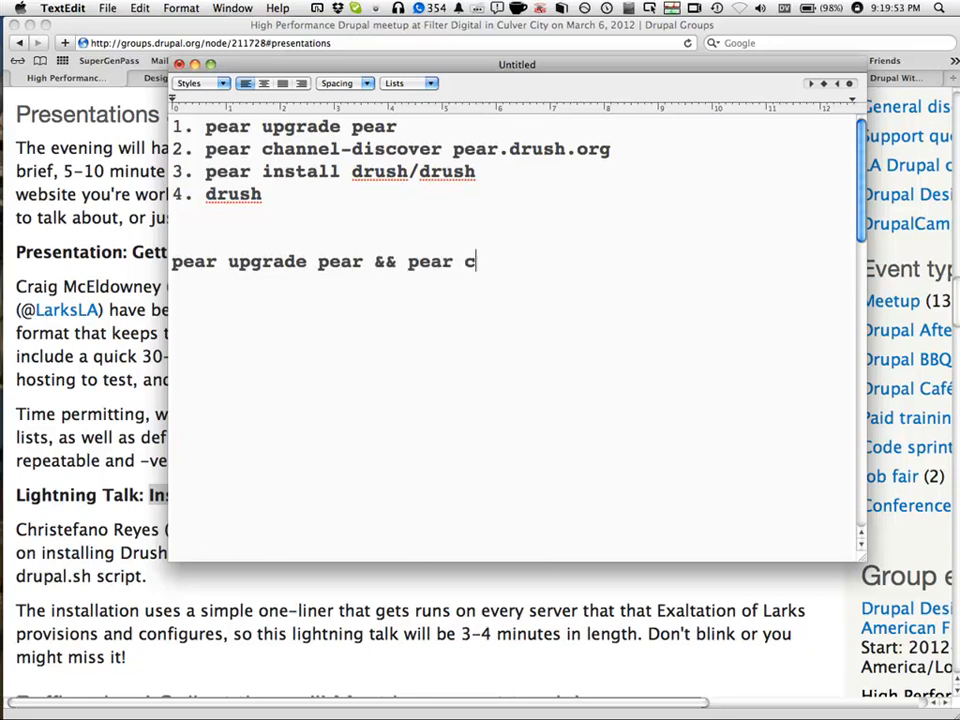
{"action": "type", "text": "hannel-"}
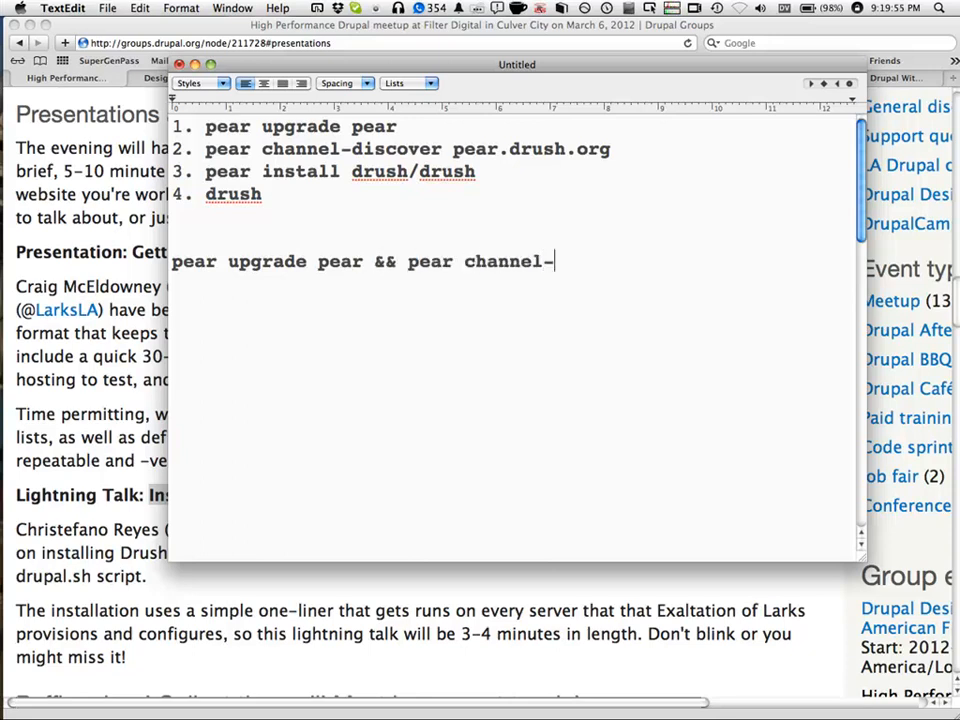
{"action": "type", "text": "disc"}
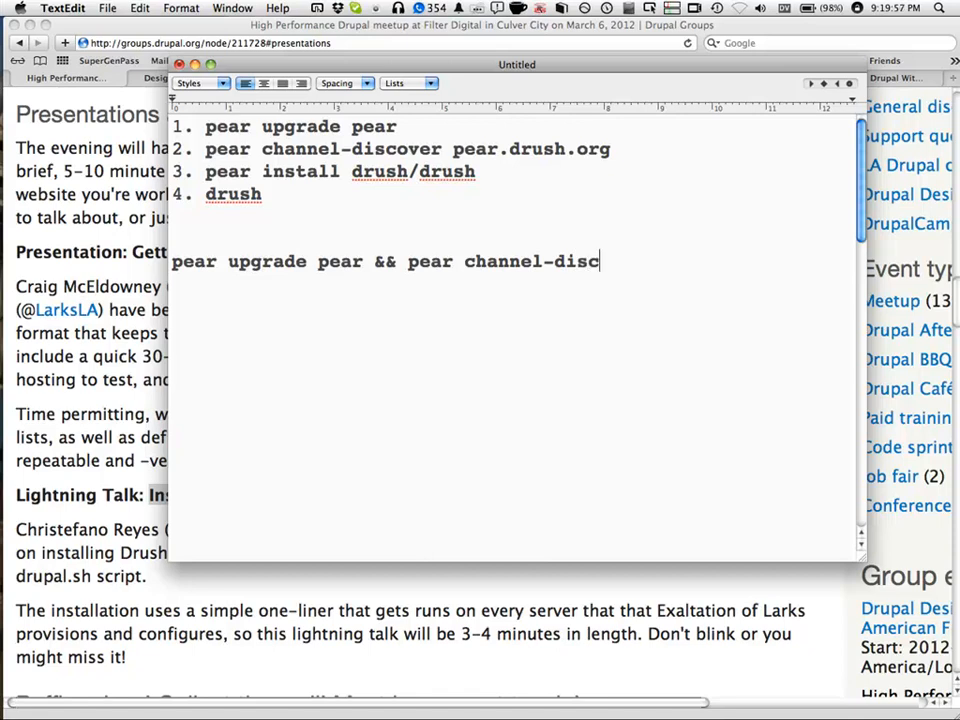
{"action": "type", "text": "over p"}
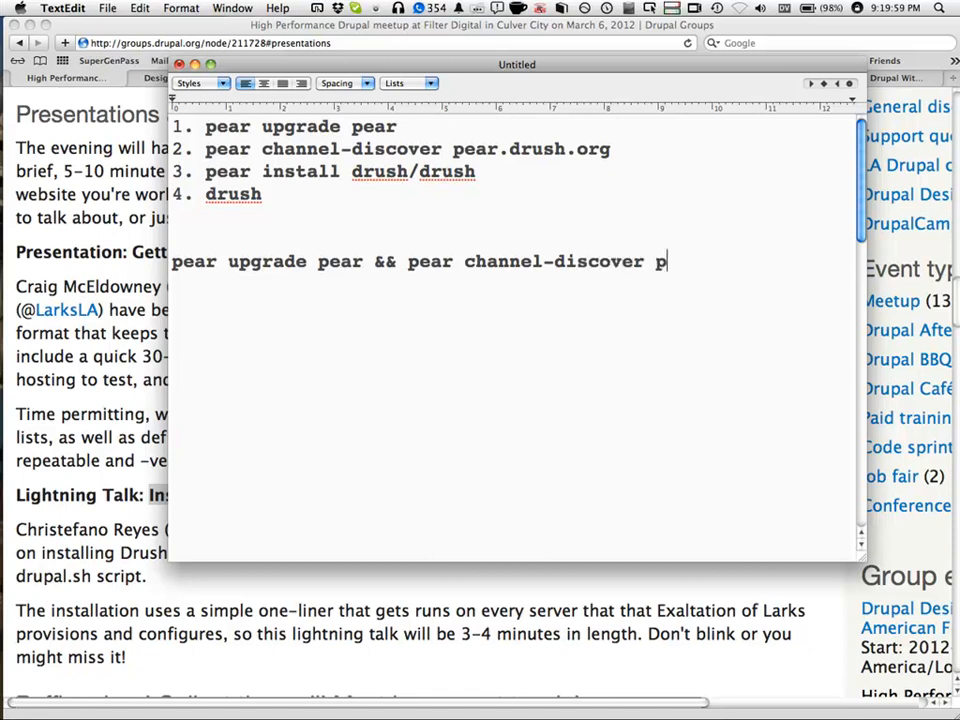
{"action": "type", "text": "ear.dru"}
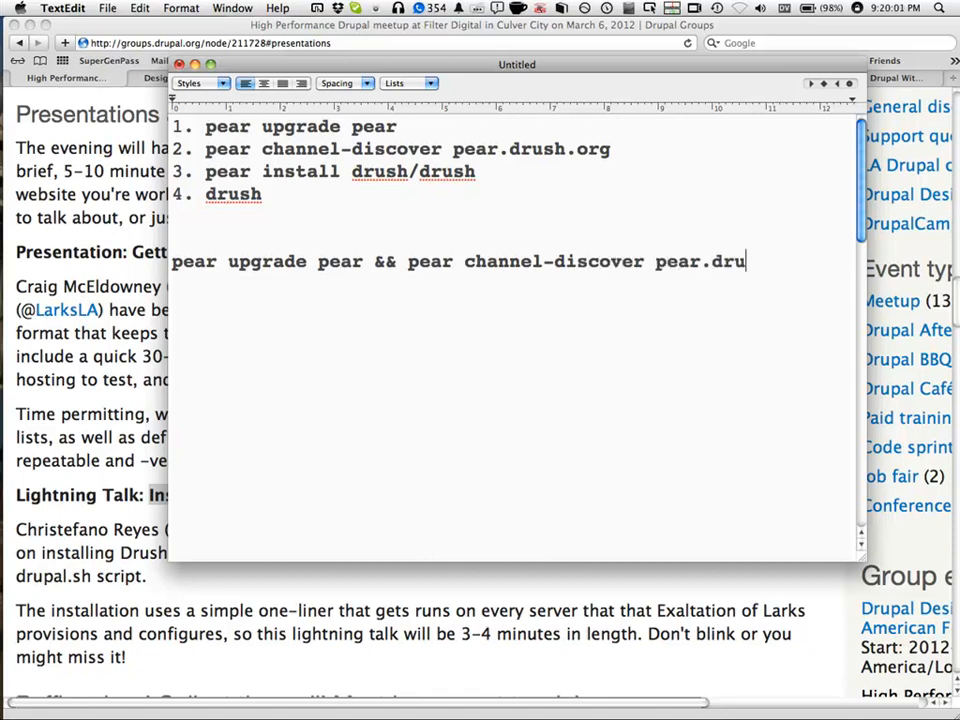
{"action": "type", "text": "pal"}
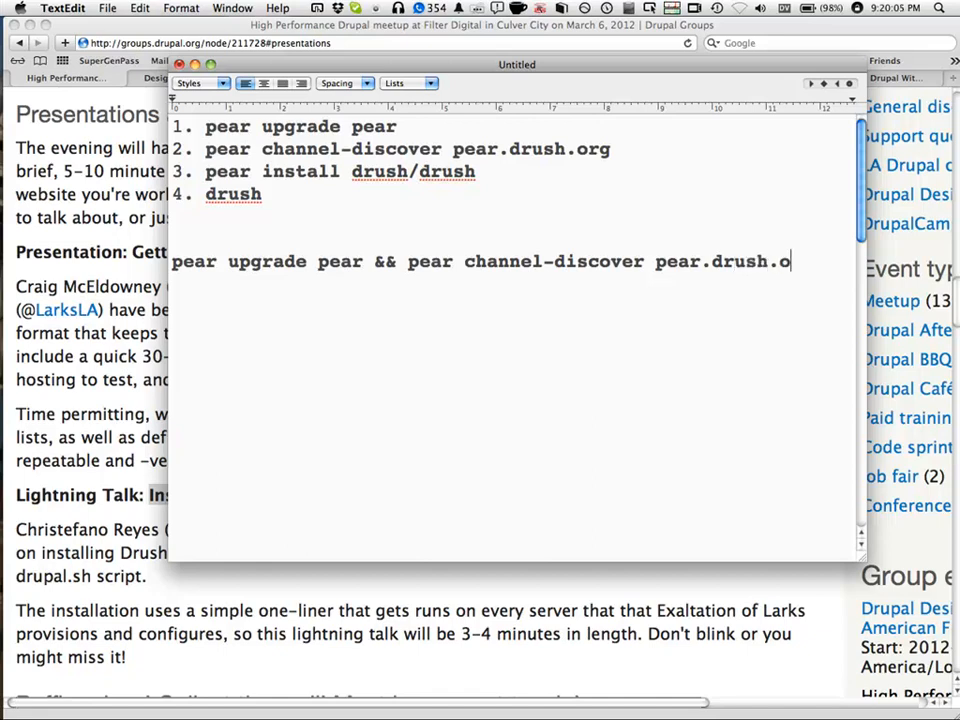
{"action": "type", "text": "rg && pea"}
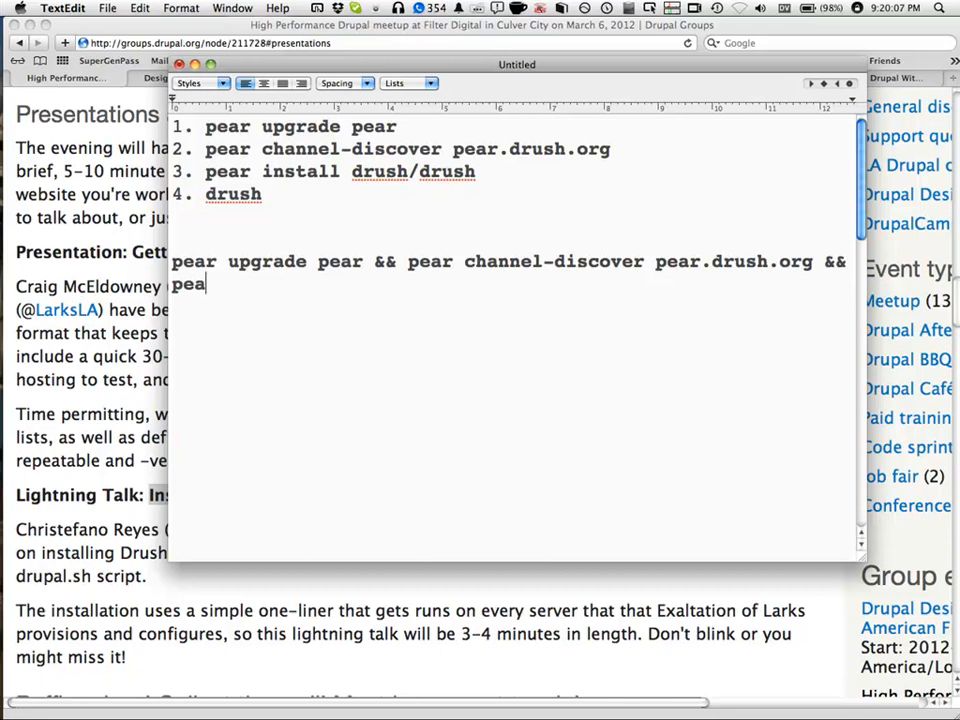
{"action": "type", "text": "r install drush/d"}
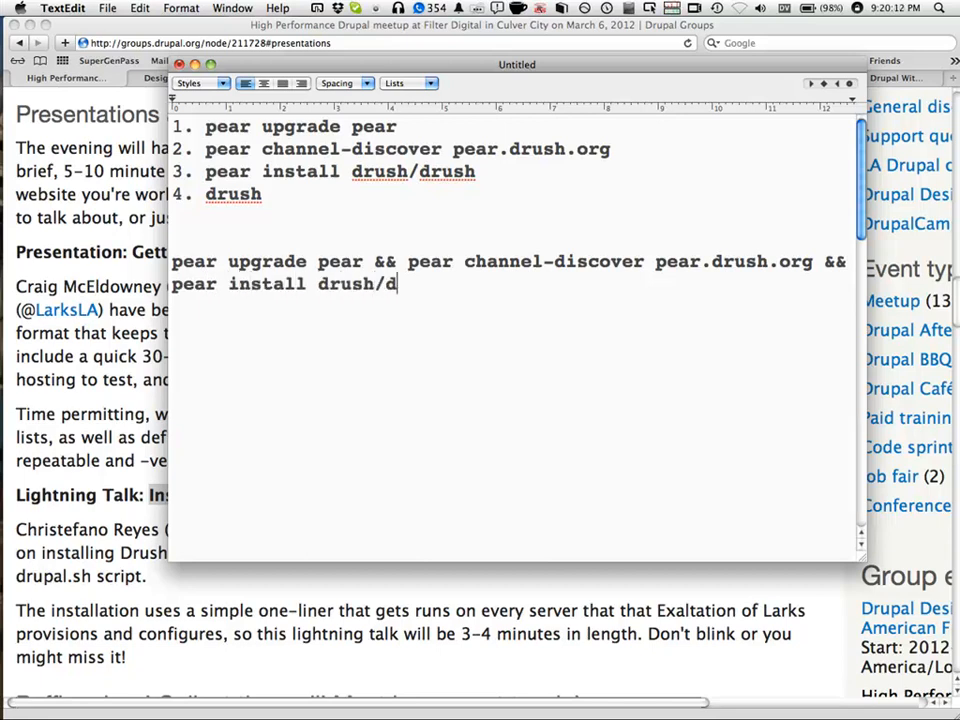
{"action": "type", "text": "rush &&"}
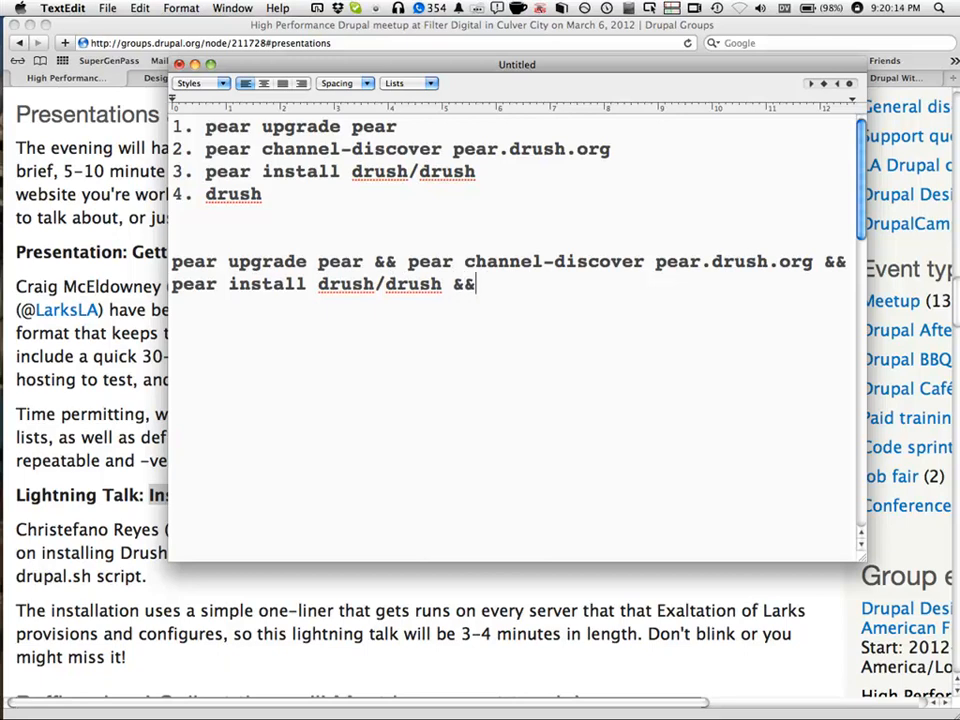
{"action": "type", "text": "drush"}
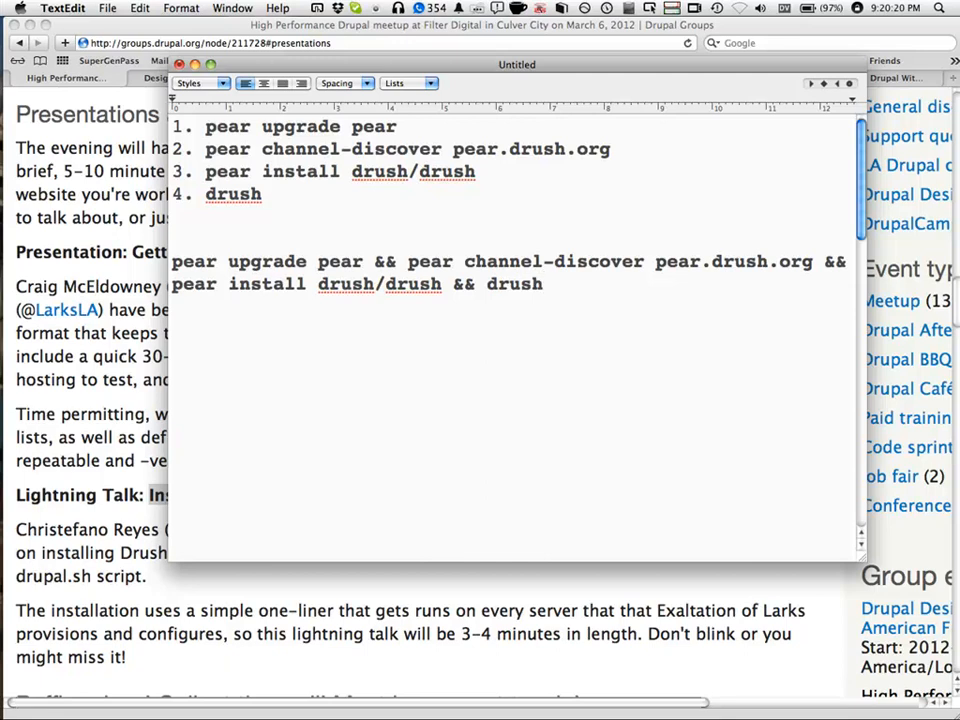
- Replace the && before the final drush with a semicolon and select the revised one-liner for copying
{"action": "left_click", "coordinate": [544, 284]}
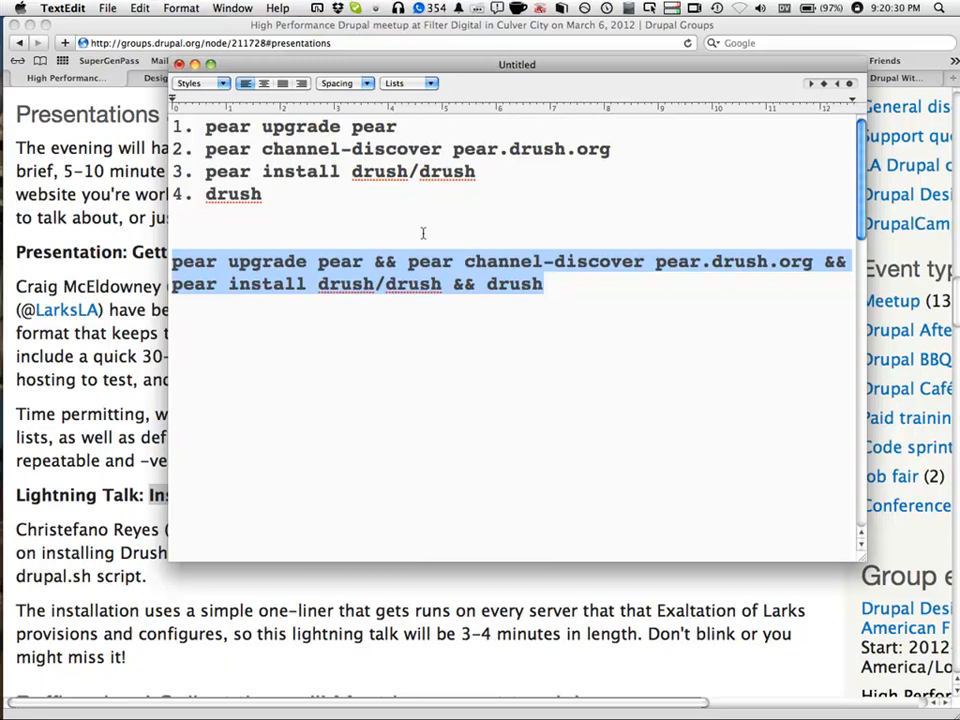
{"action": "left_click", "coordinate": [402, 260]}
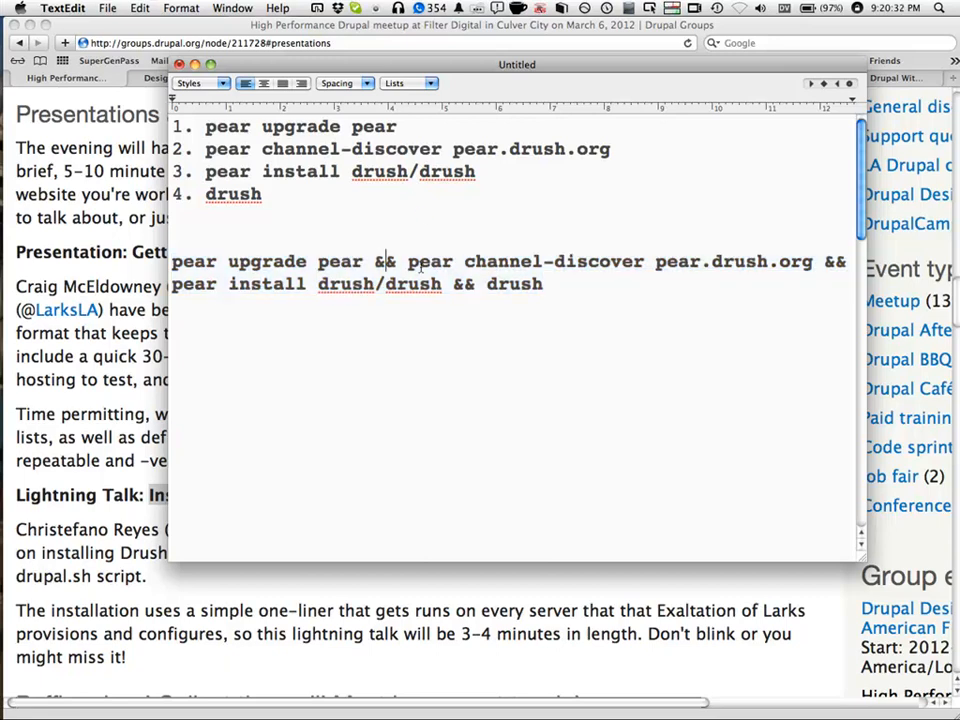
{"action": "left_click_drag", "start_coordinate": [408, 260], "coordinate": [704, 260]}
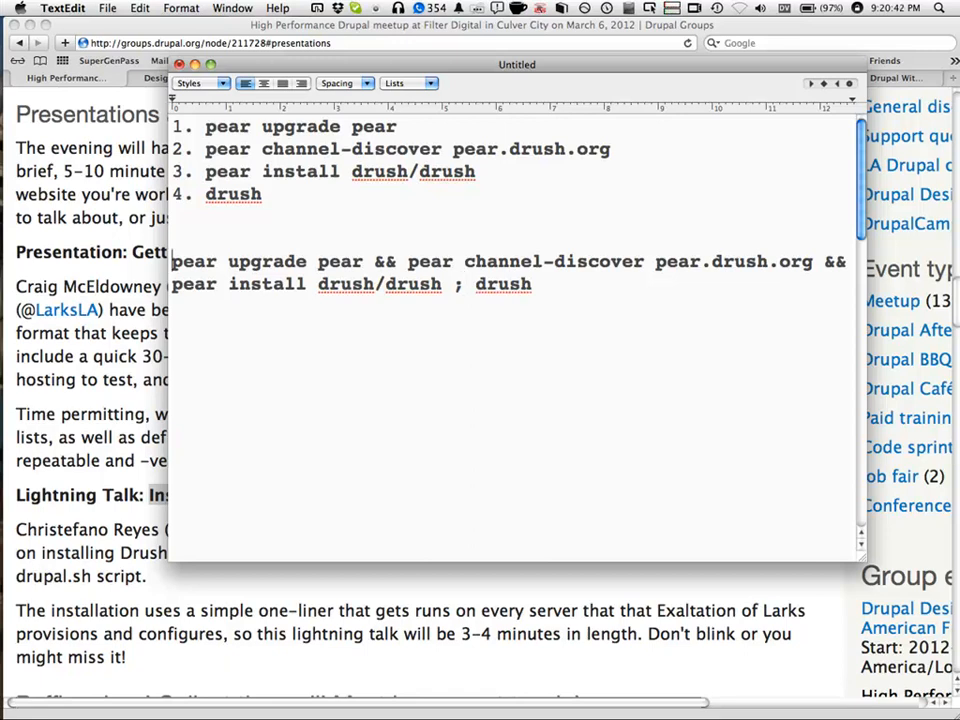
{"action": "left_click_drag", "start_coordinate": [172, 260], "coordinate": [532, 284]}
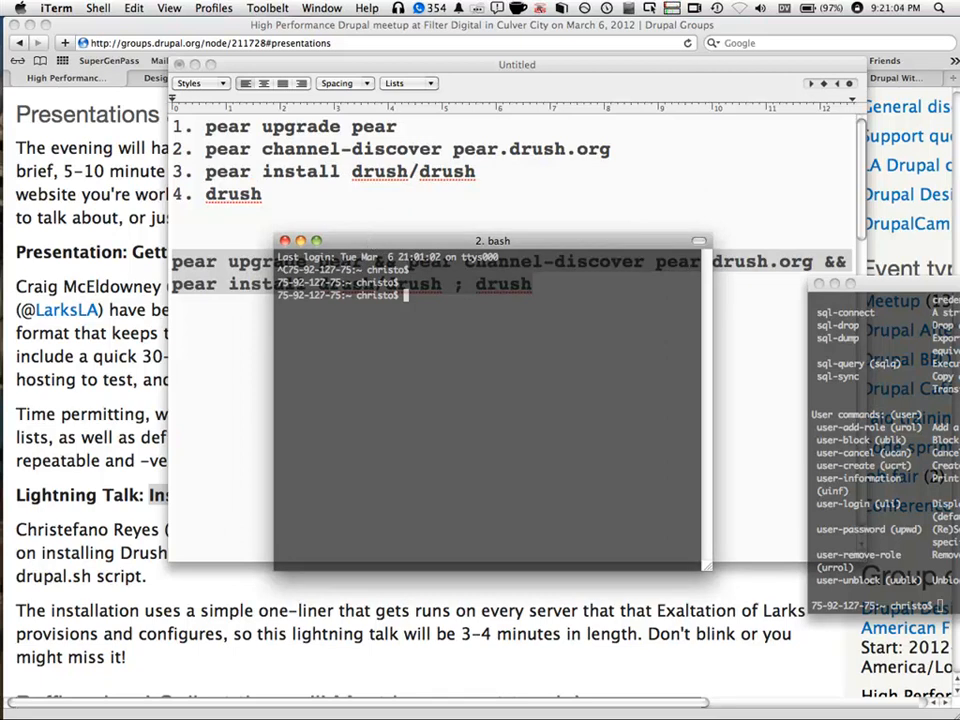
- Store the pasted pear one-liner in the shell variable PEARINSTALLDRUSHNOW
{"action": "type", "text": "PEARINSTA"}
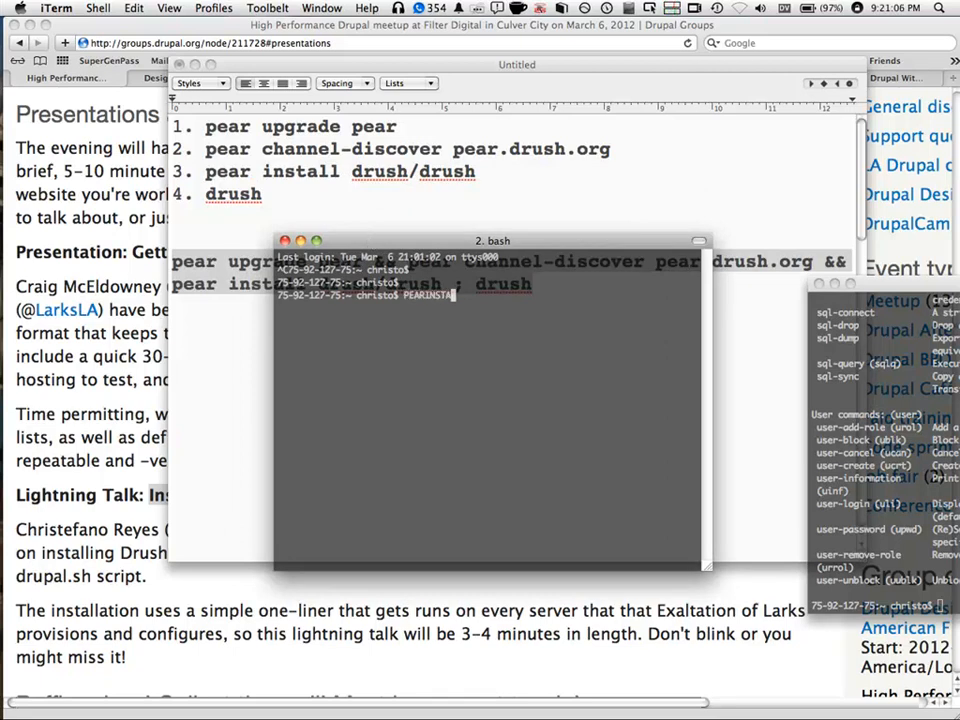
{"action": "type", "text": "LDRUSH"}
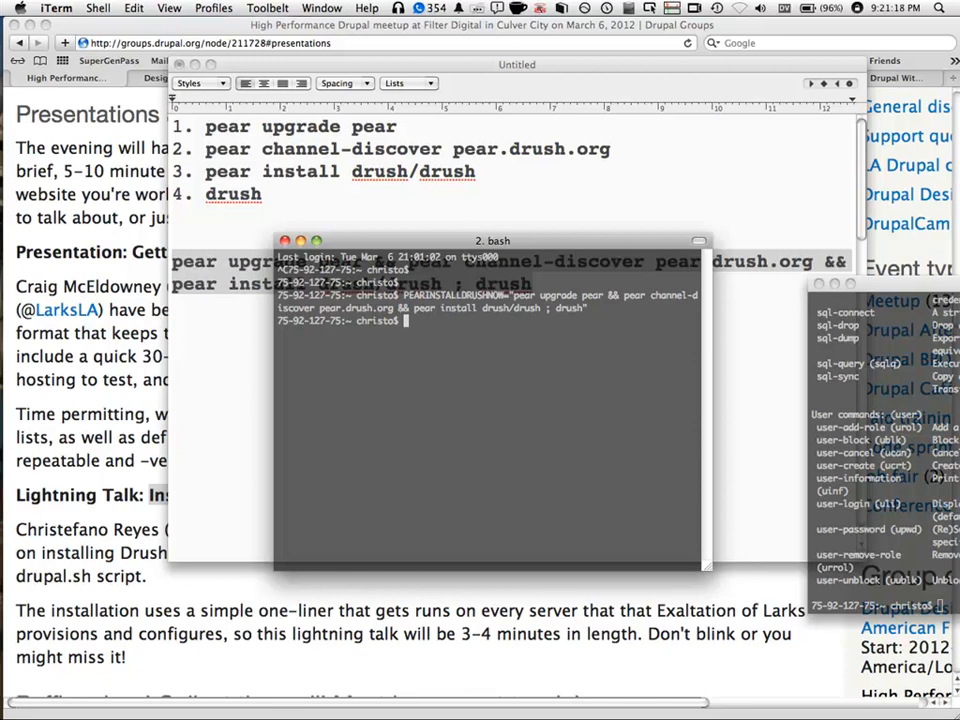
{"action": "type", "text": "ssh root@drush.larks.la"}
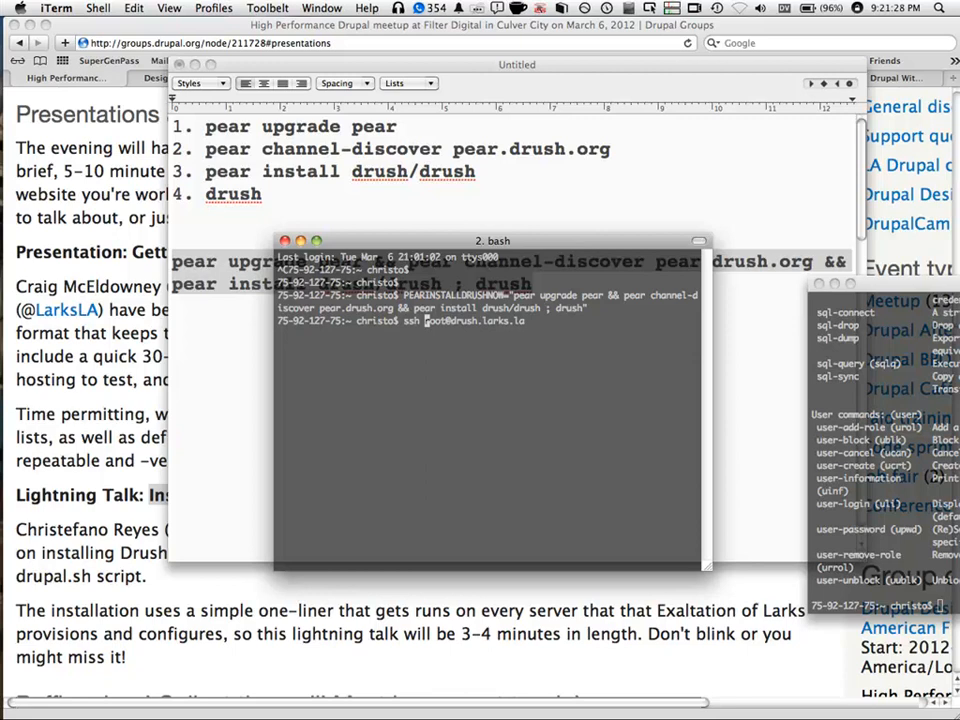
{"action": "type", "text": "-p 31415"}
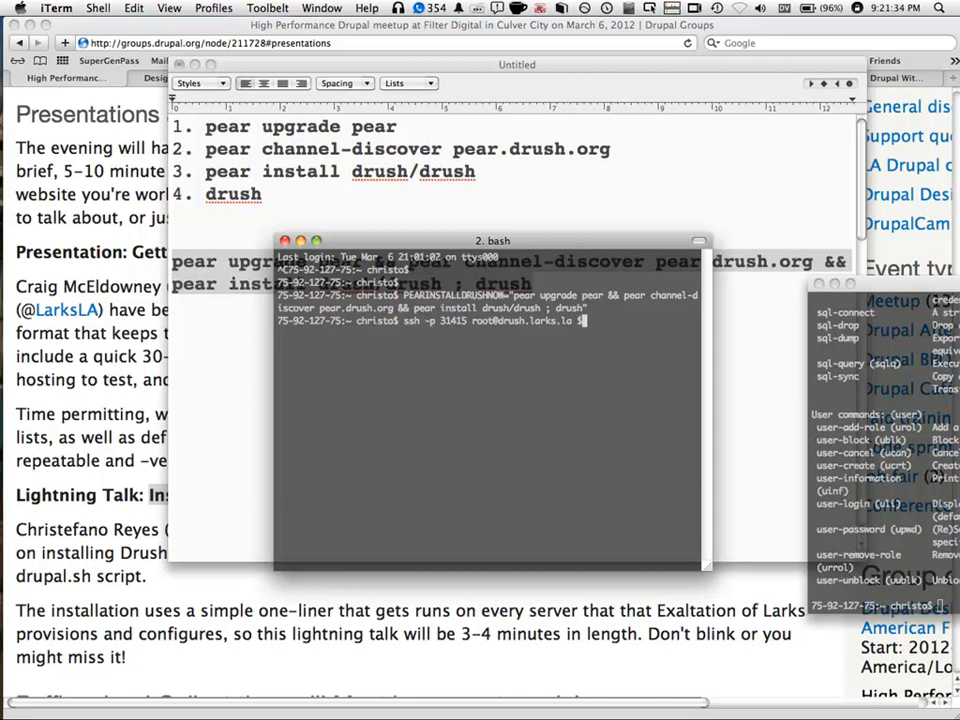
{"action": "type", "text": "$P"}
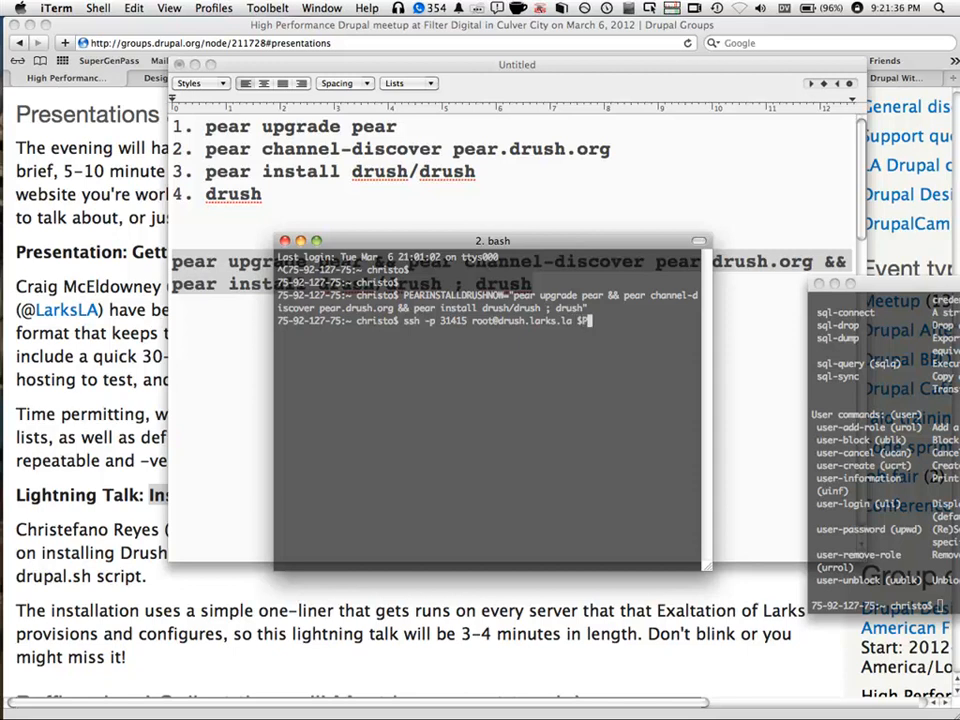
{"action": "type", "text": "$PEARINSTALLDRUSHNOW"}
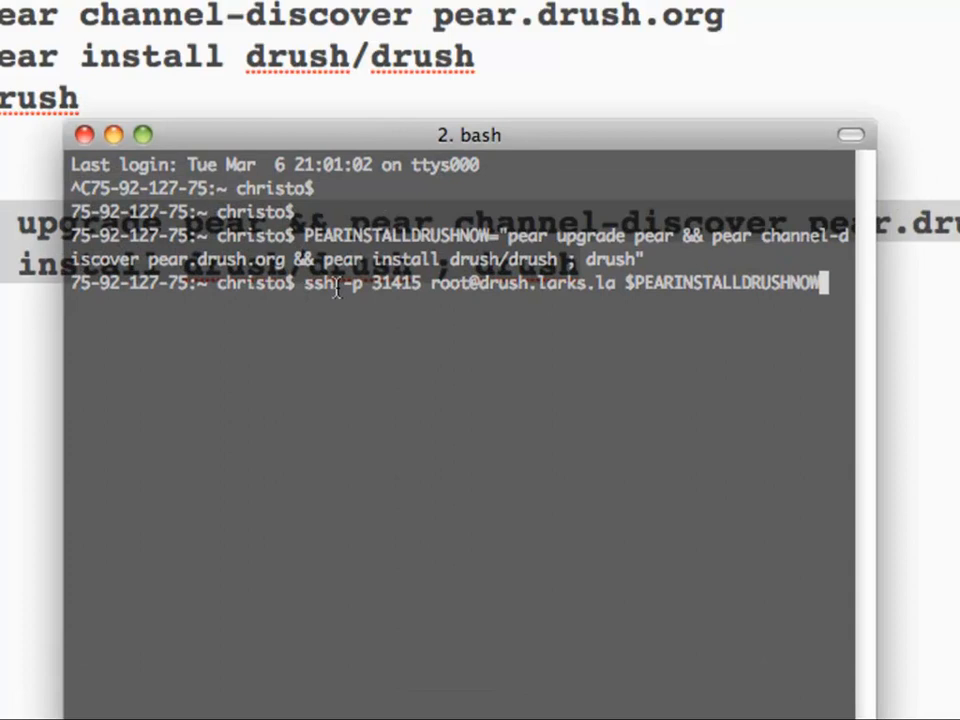
{"action": "mouse_move", "coordinate": [404, 304]}
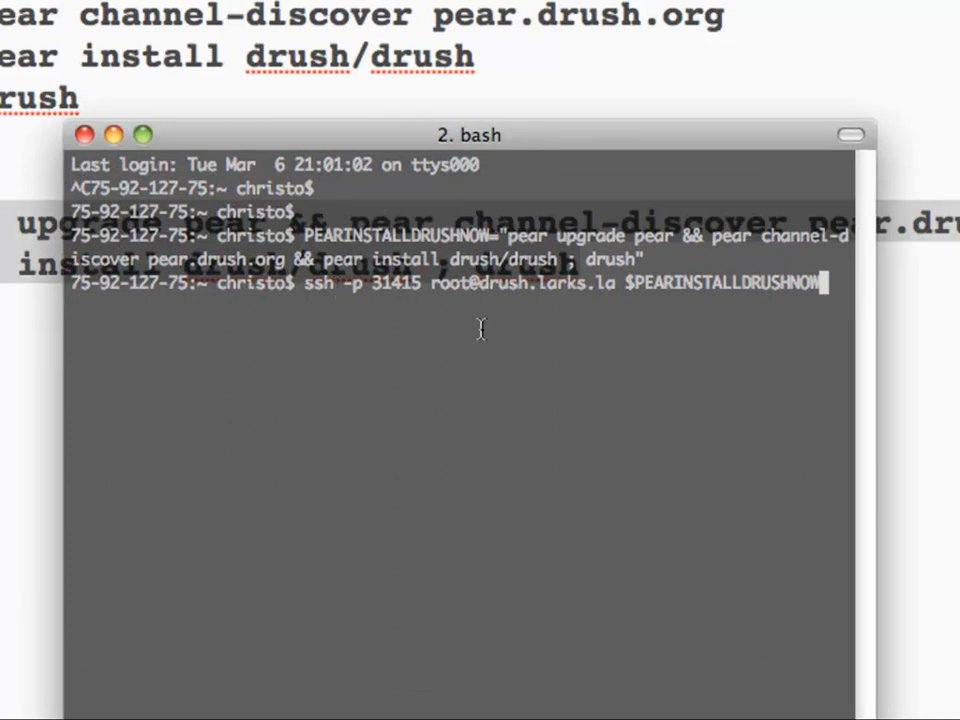
- Check the $PEARINSTALLDRUSHNOW variable in the command, then run the ssh command
{"action": "double_click", "coordinate": [448, 288]}
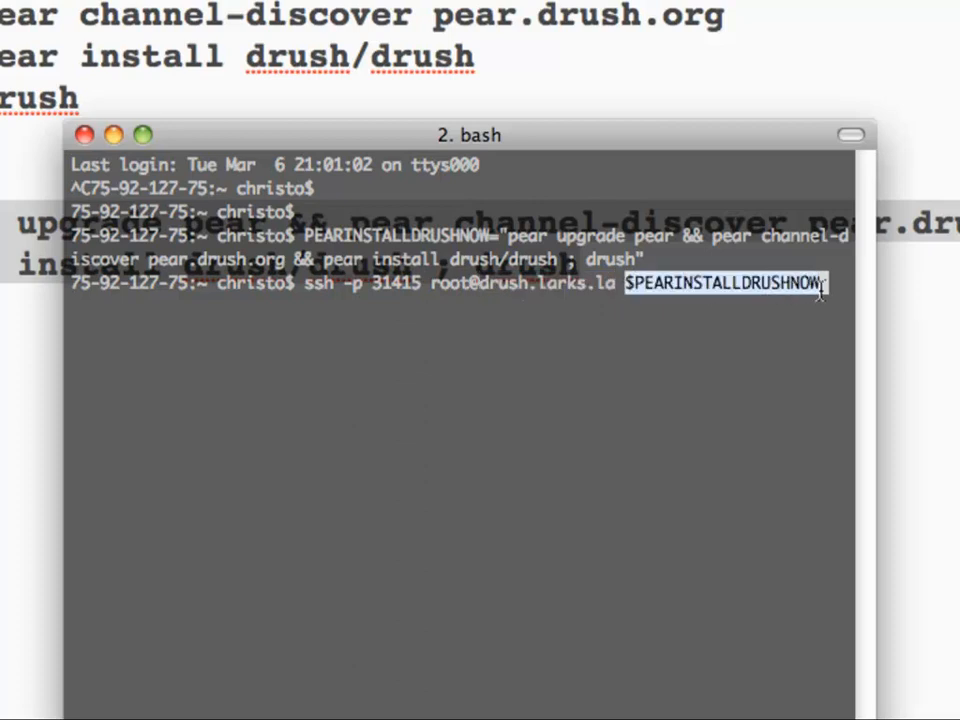
{"action": "key", "text": "Return"}
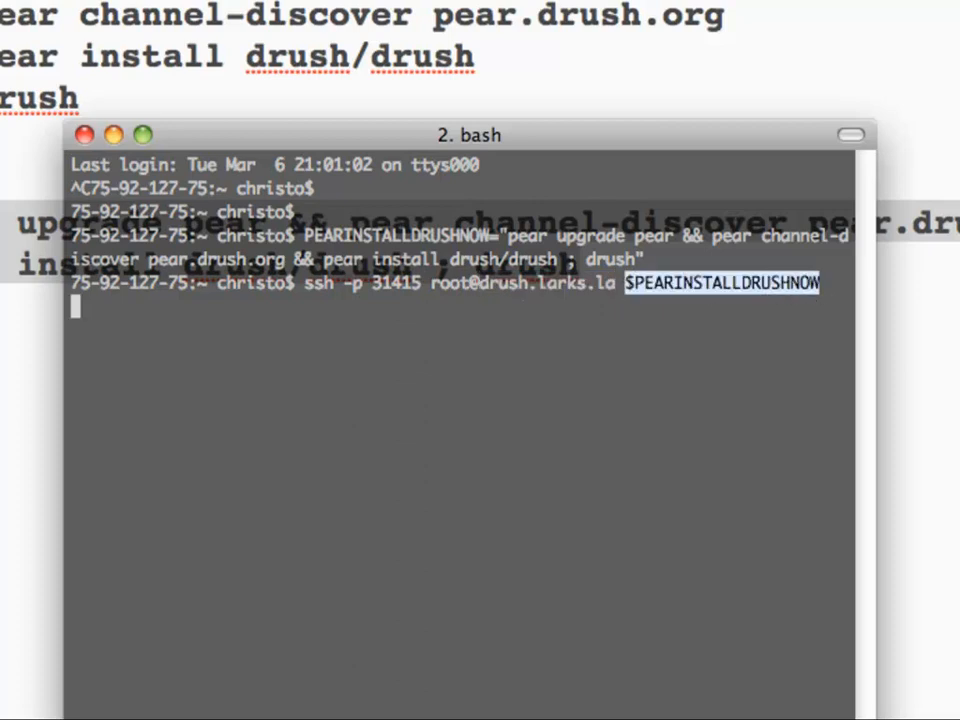
{"action": "key", "text": "Return"}
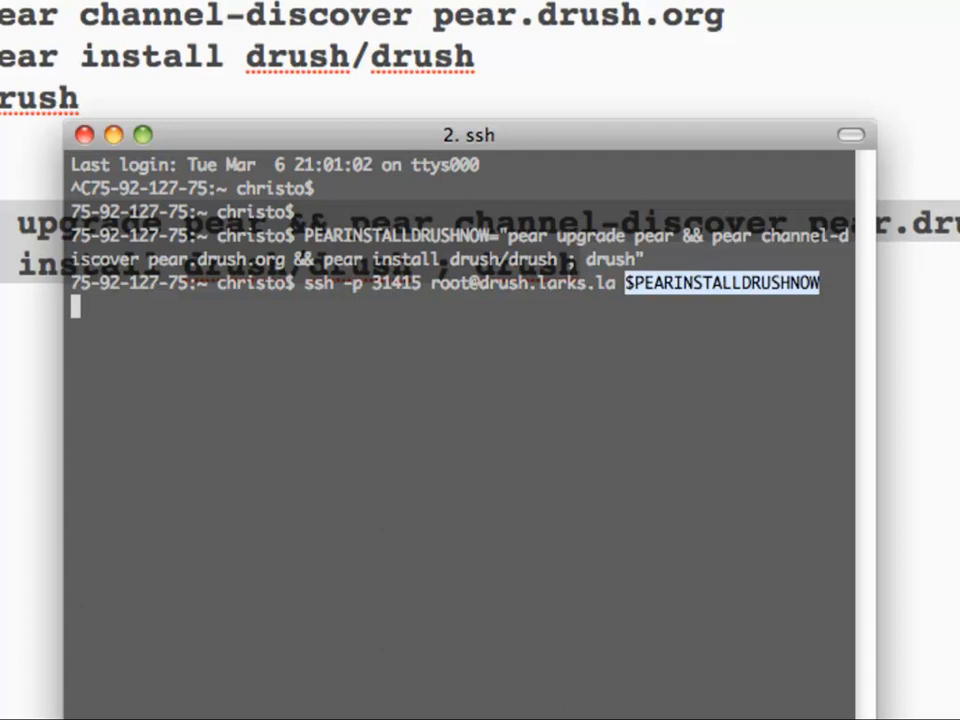
- Let the remote install finish with drush's help output, then recall the PEARINSTALLDRUSHNOW assignment at the prompt
{"action": "key", "text": "Return"}
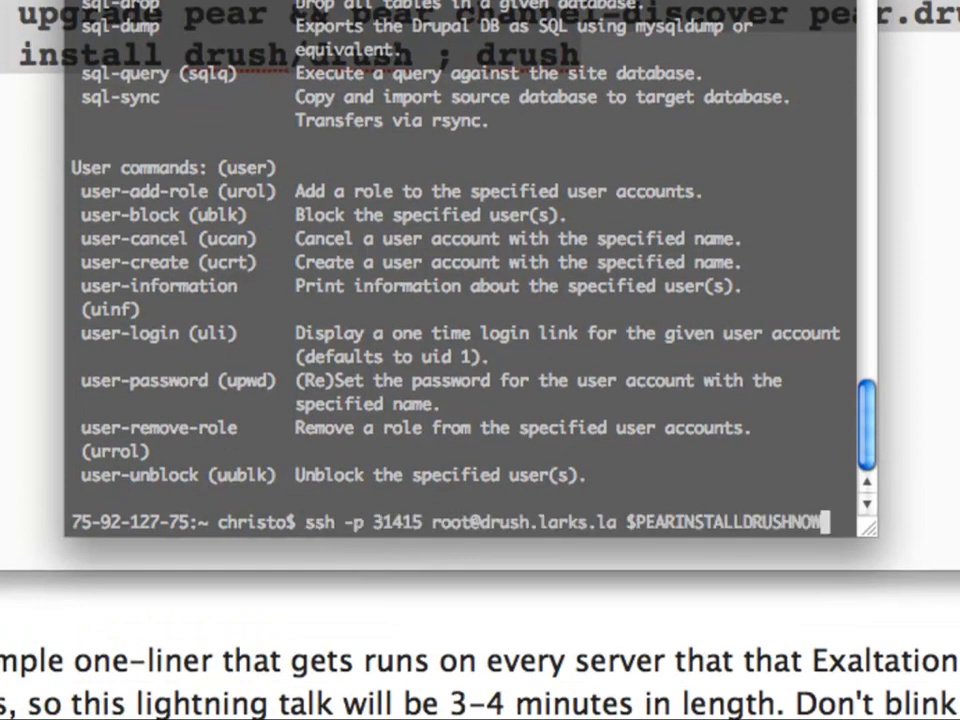
{"action": "type", "text": "PEARINSTALLDRUSHNOW=\"pear upgrade pear && pear channel-discover pear.drush.org && pear install drush/drush ; drush\""}
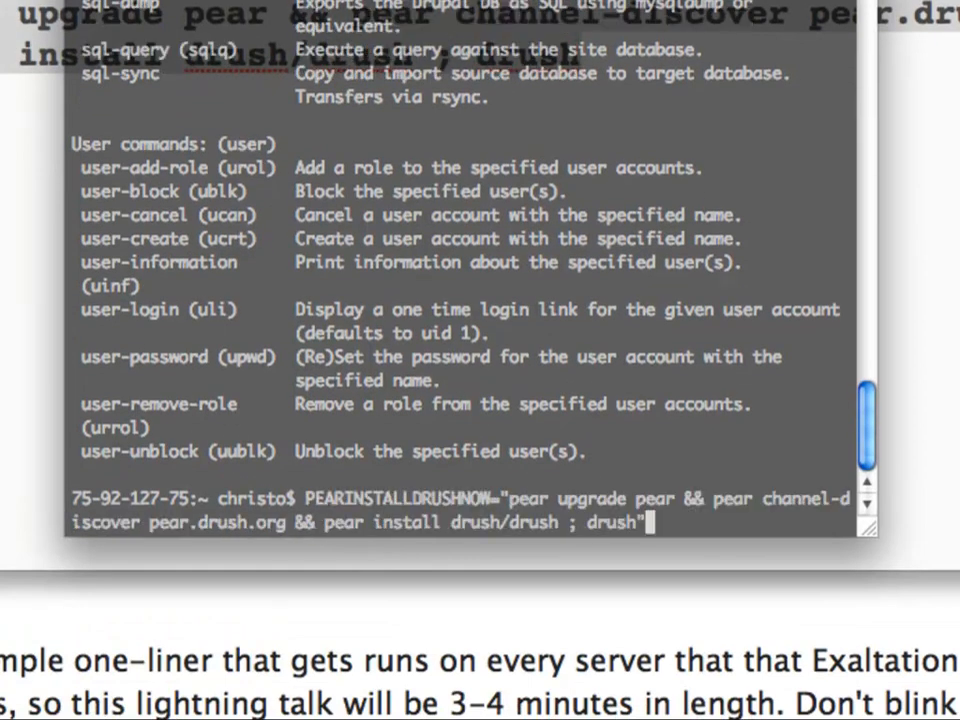